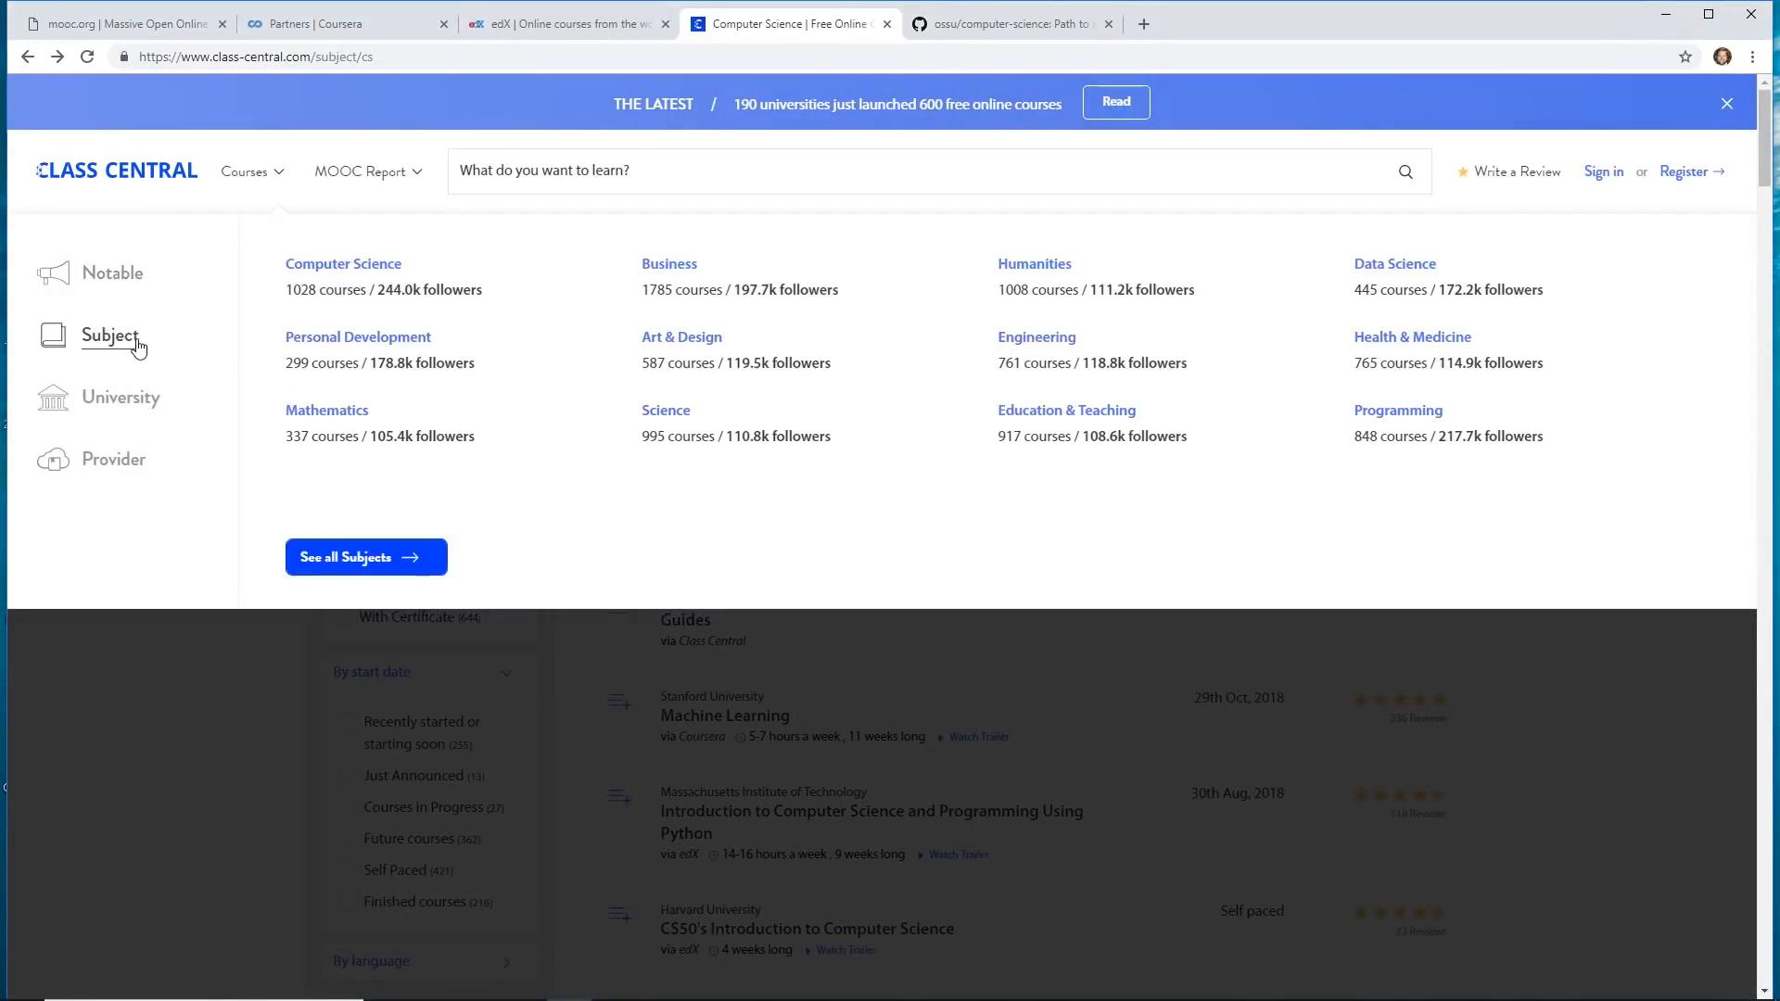
# - Show the subject category list from the Courses menu on Class Central
pyautogui.click(343, 264)
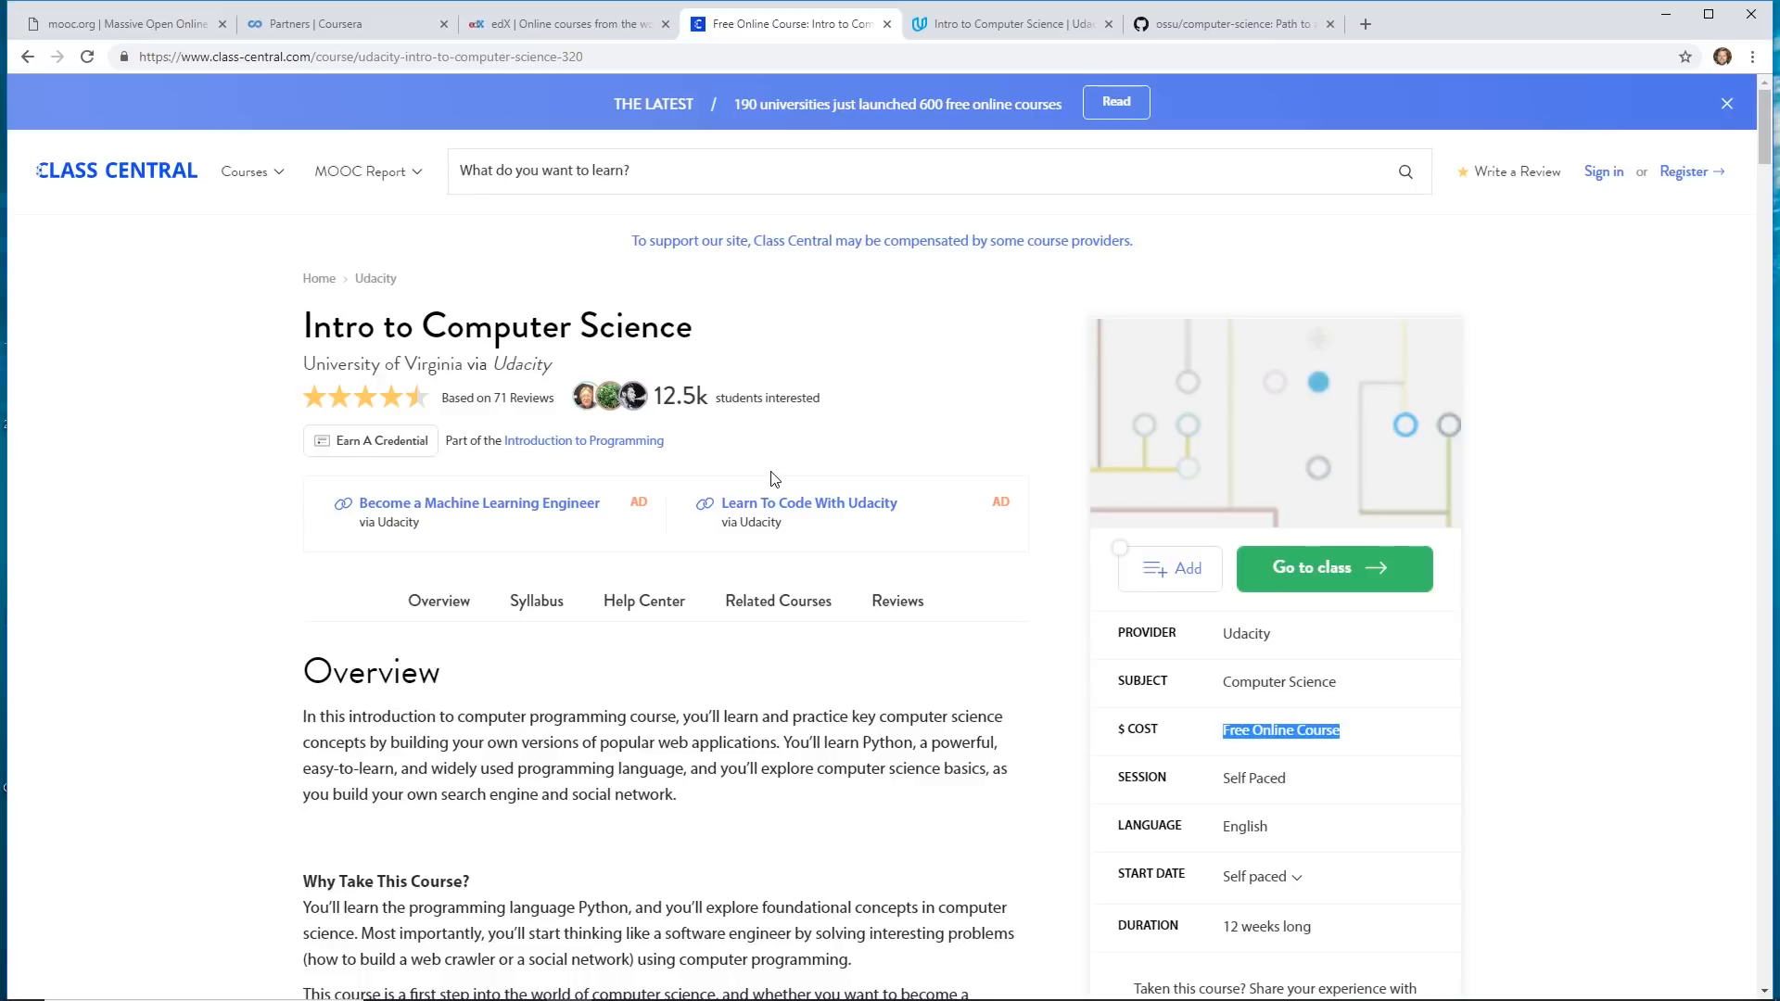
pyautogui.moveTo(874, 437)
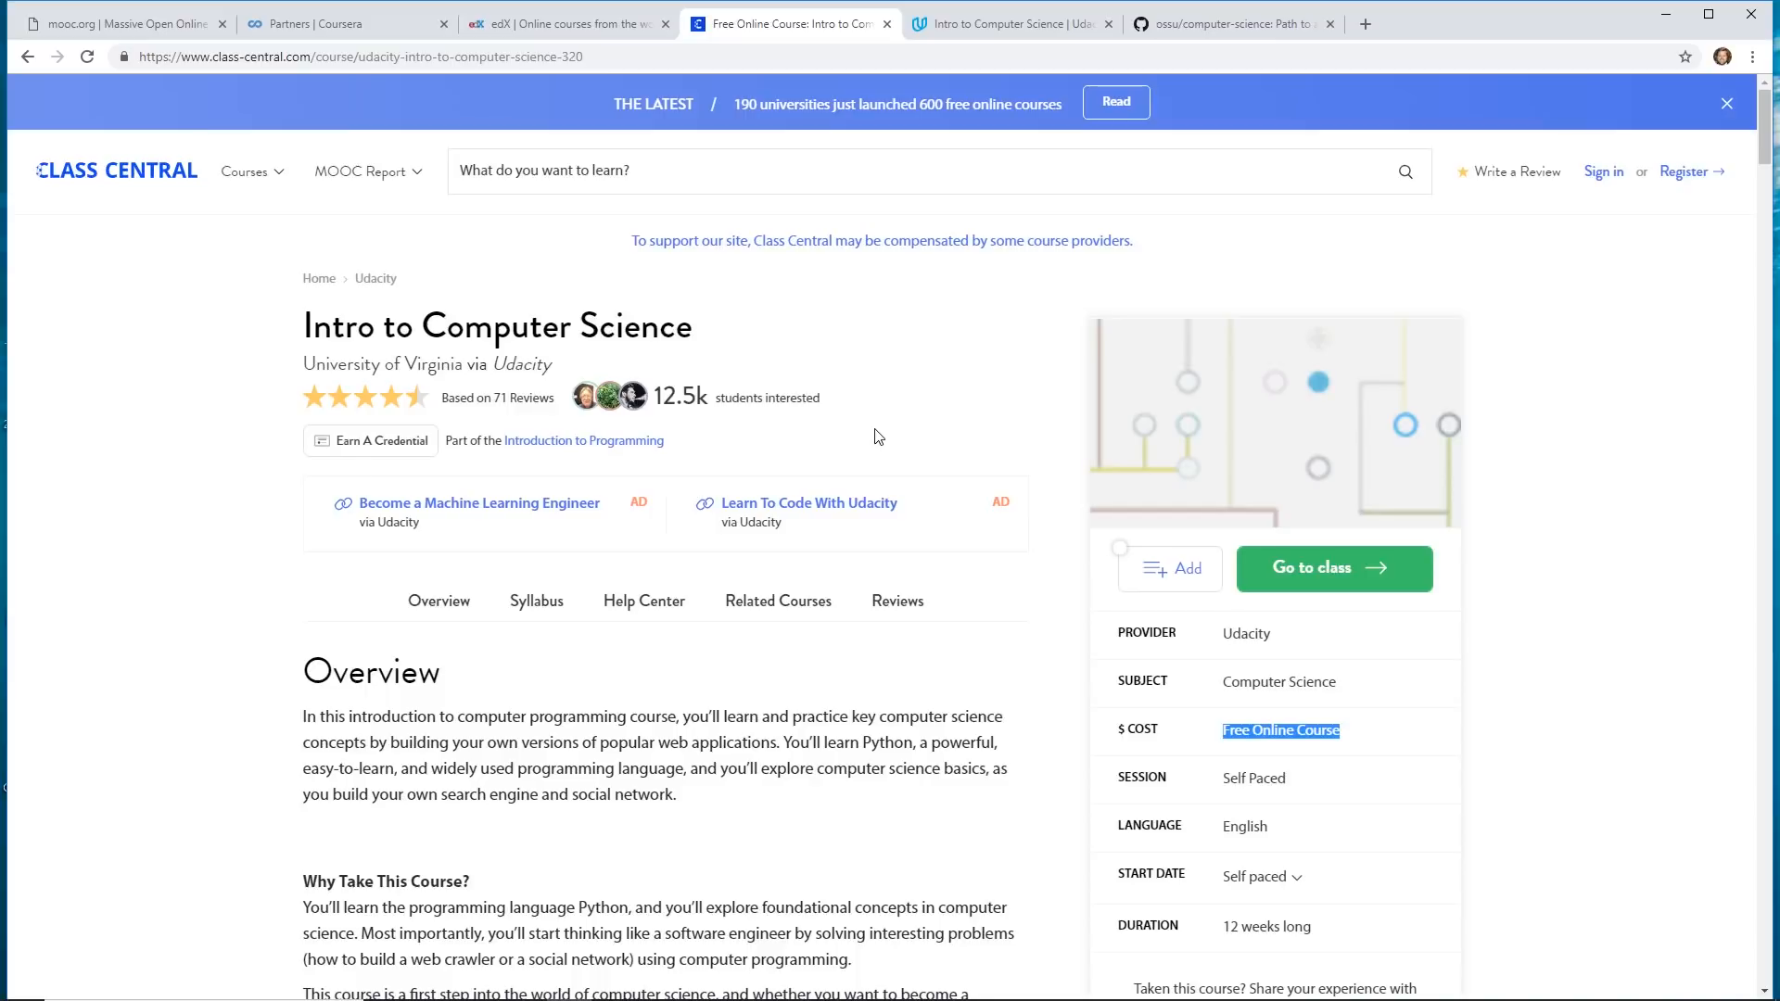
# - Switch to the ossu/computer-science tab to review its course criteria and organization
pyautogui.click(1232, 22)
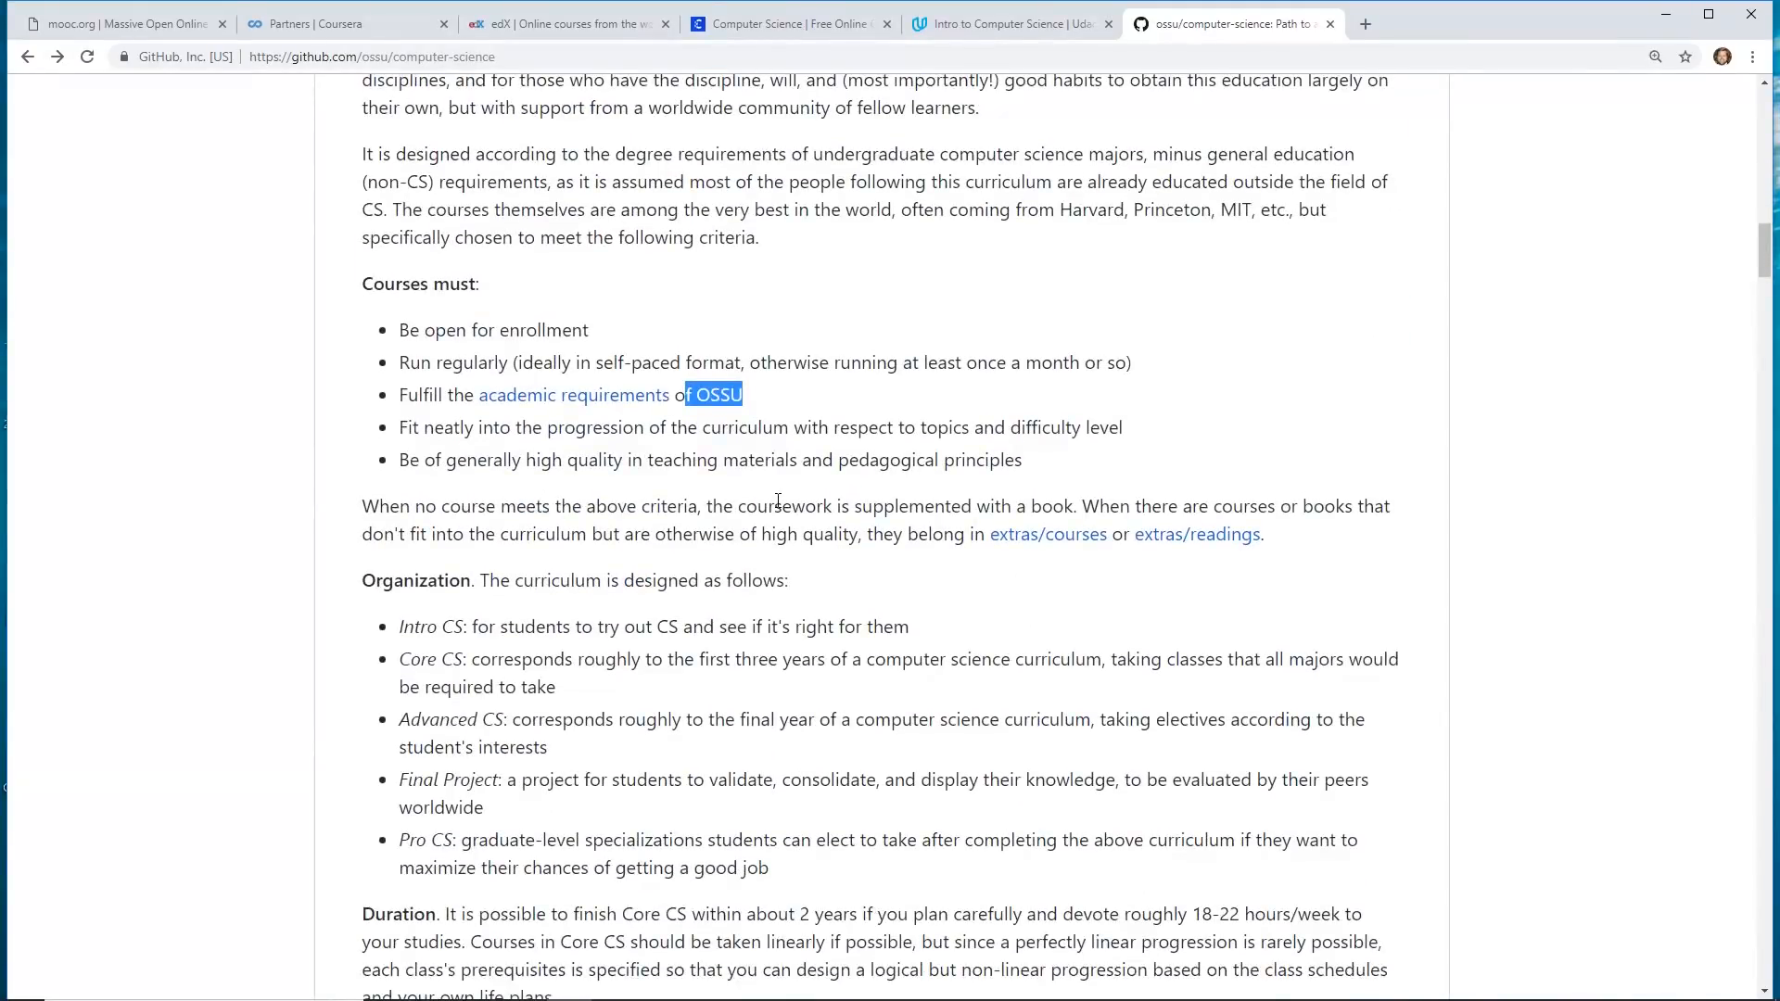
# - Scroll the OSSU README down to Prerequisites and Introduction to Computer Science
pyautogui.scroll(-3)
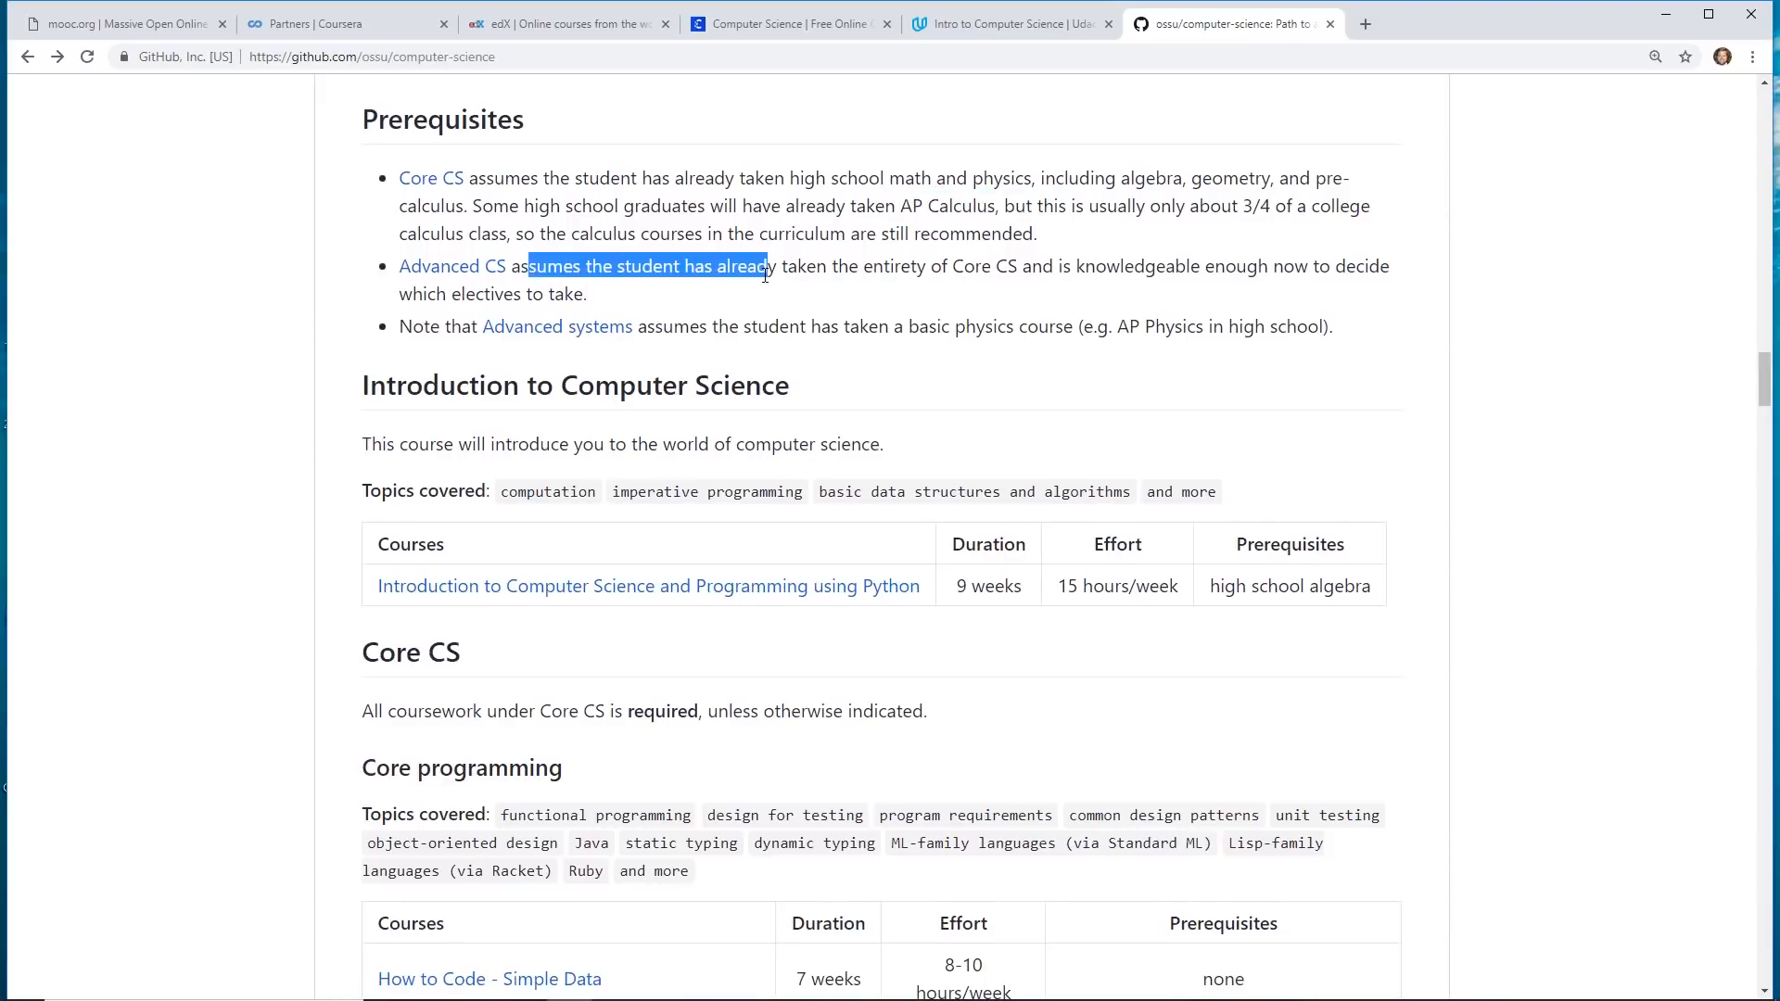
# - Scroll the OSSU README past Core programming to the Core theory and Core applications tables
pyautogui.scroll(-3)
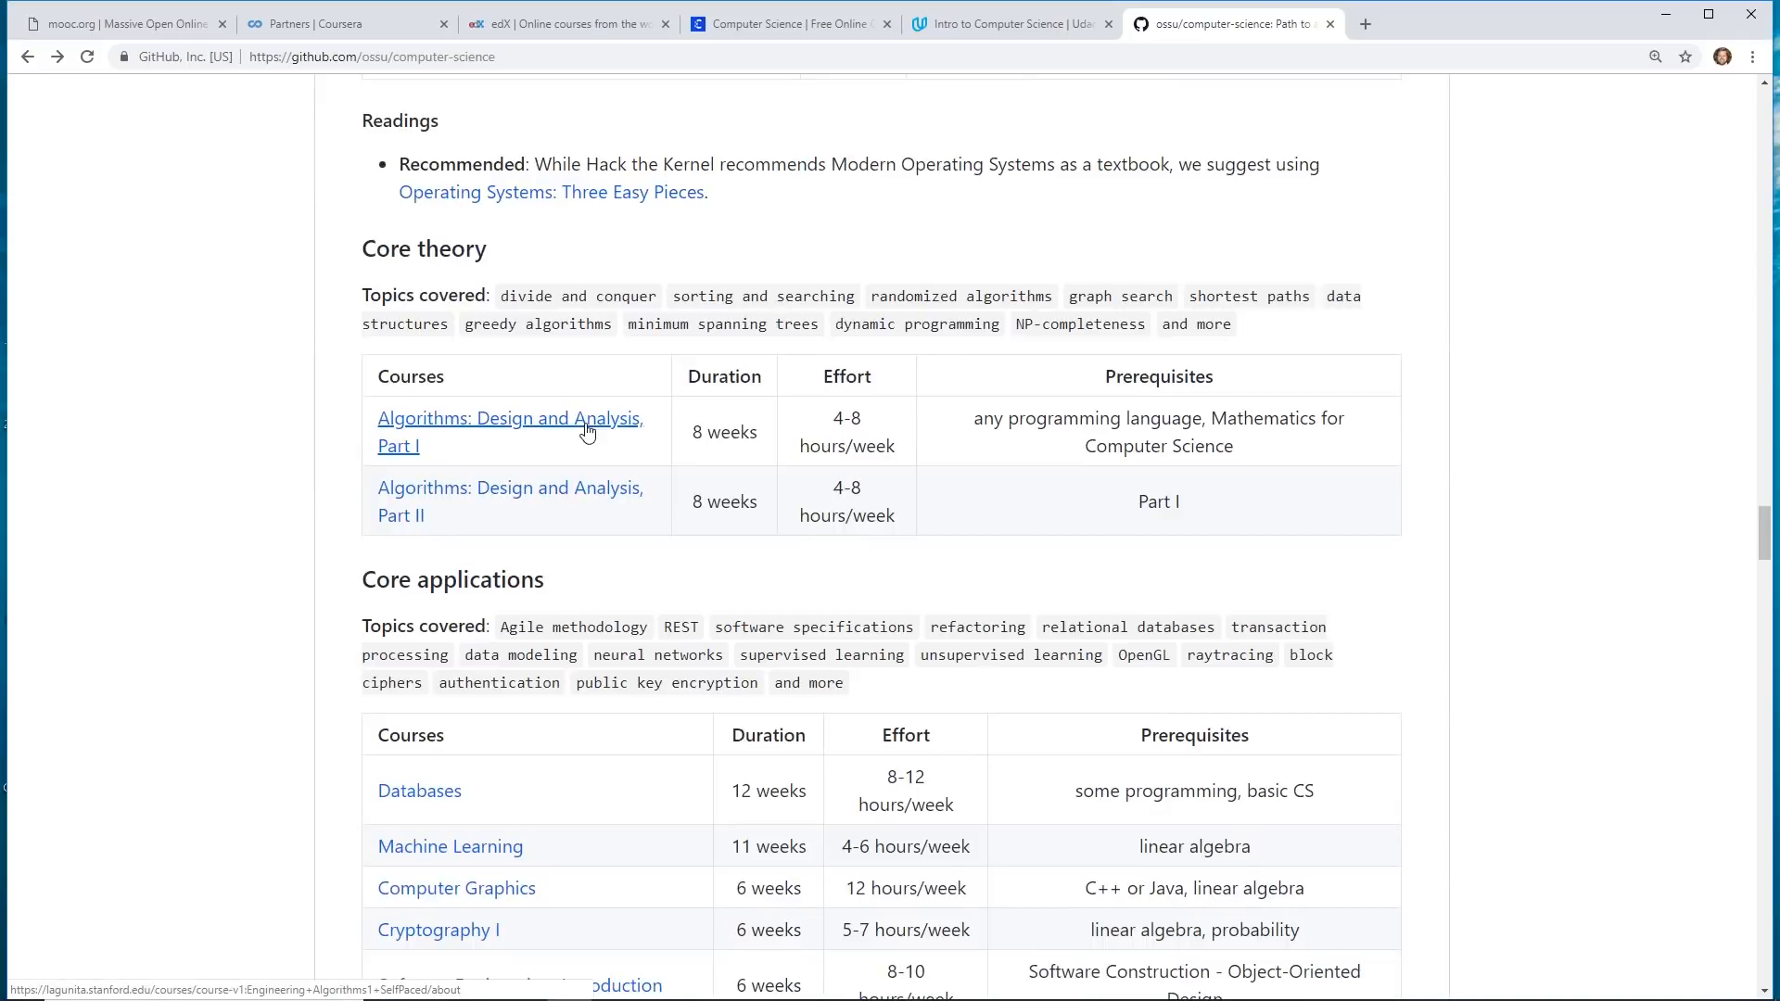
# - Scroll past Advanced CS to the Final project heading with badges and Evaluation guidance
pyautogui.scroll(-3)
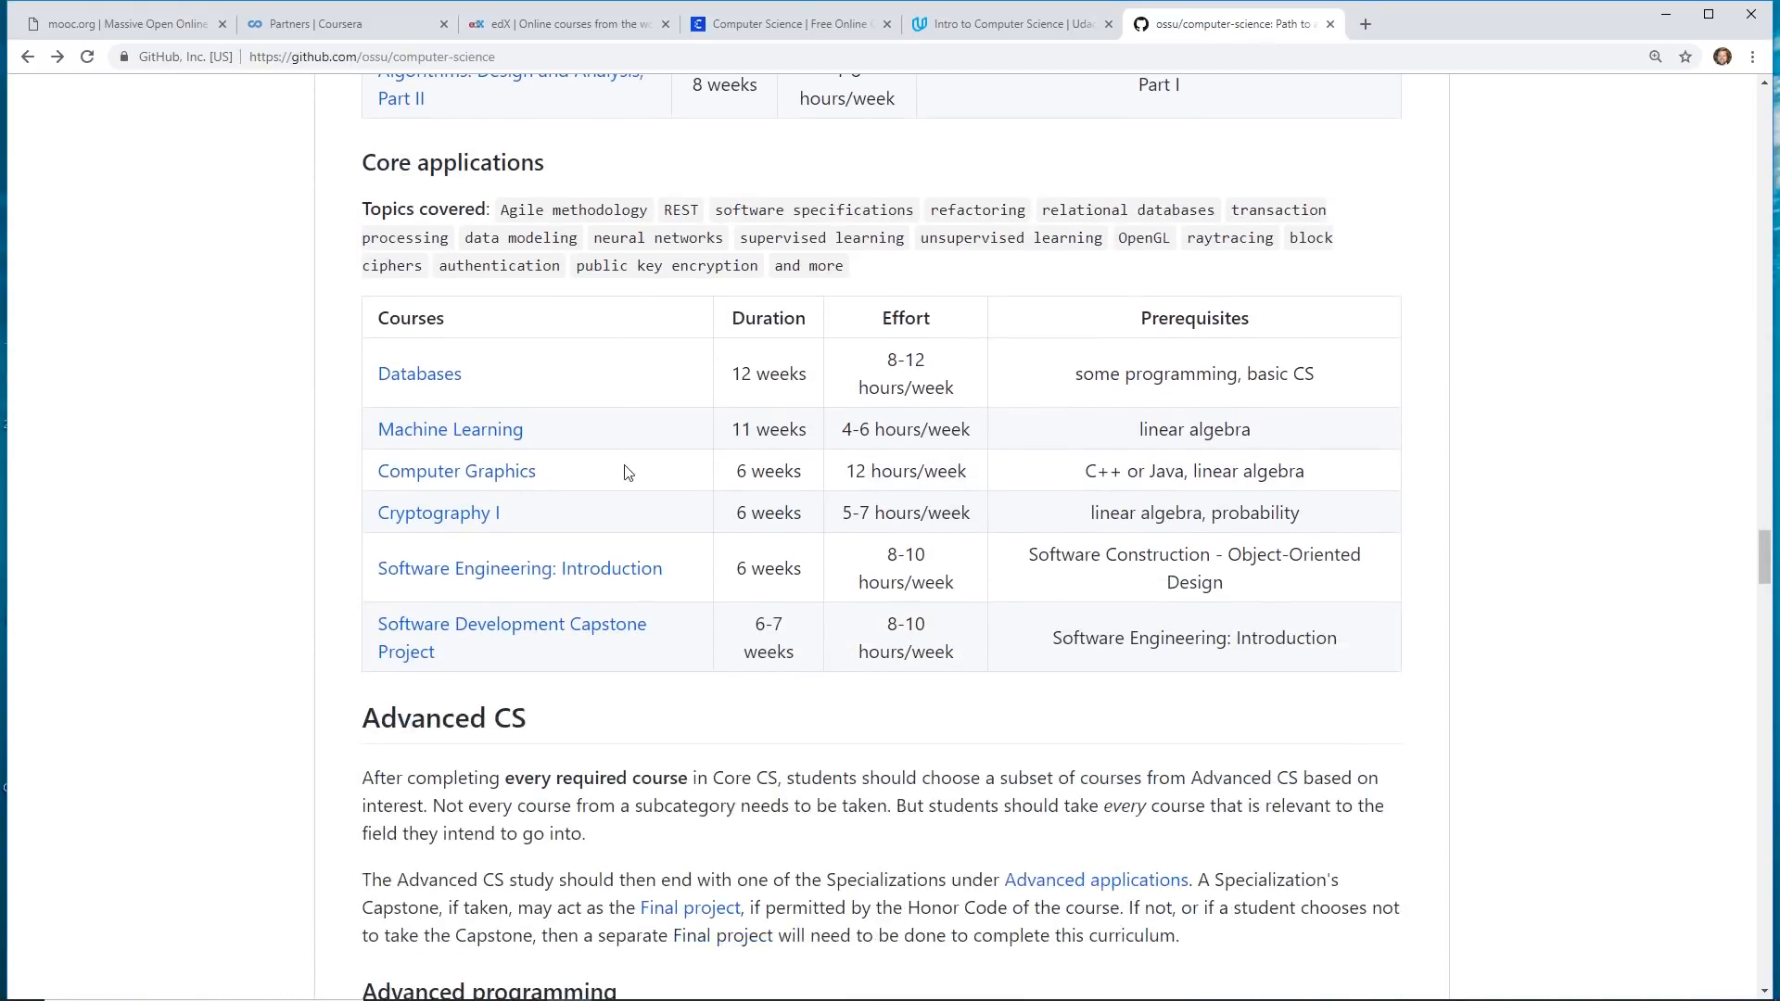
pyautogui.scroll(-3)
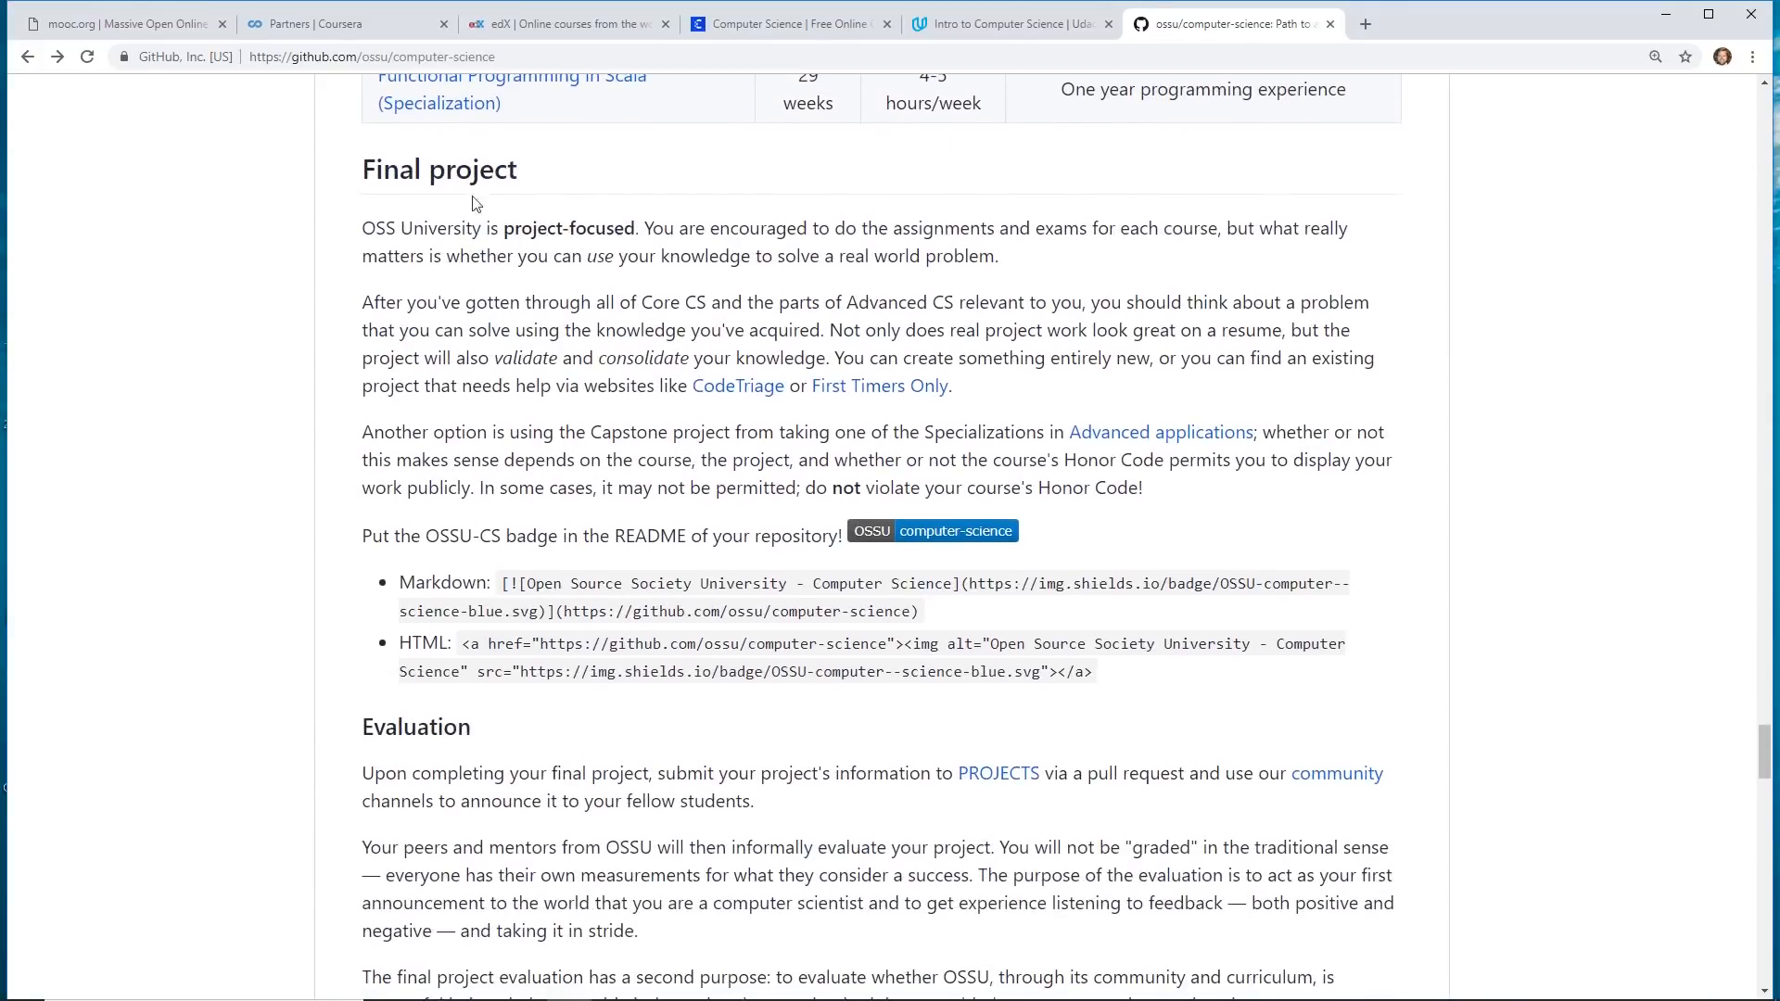